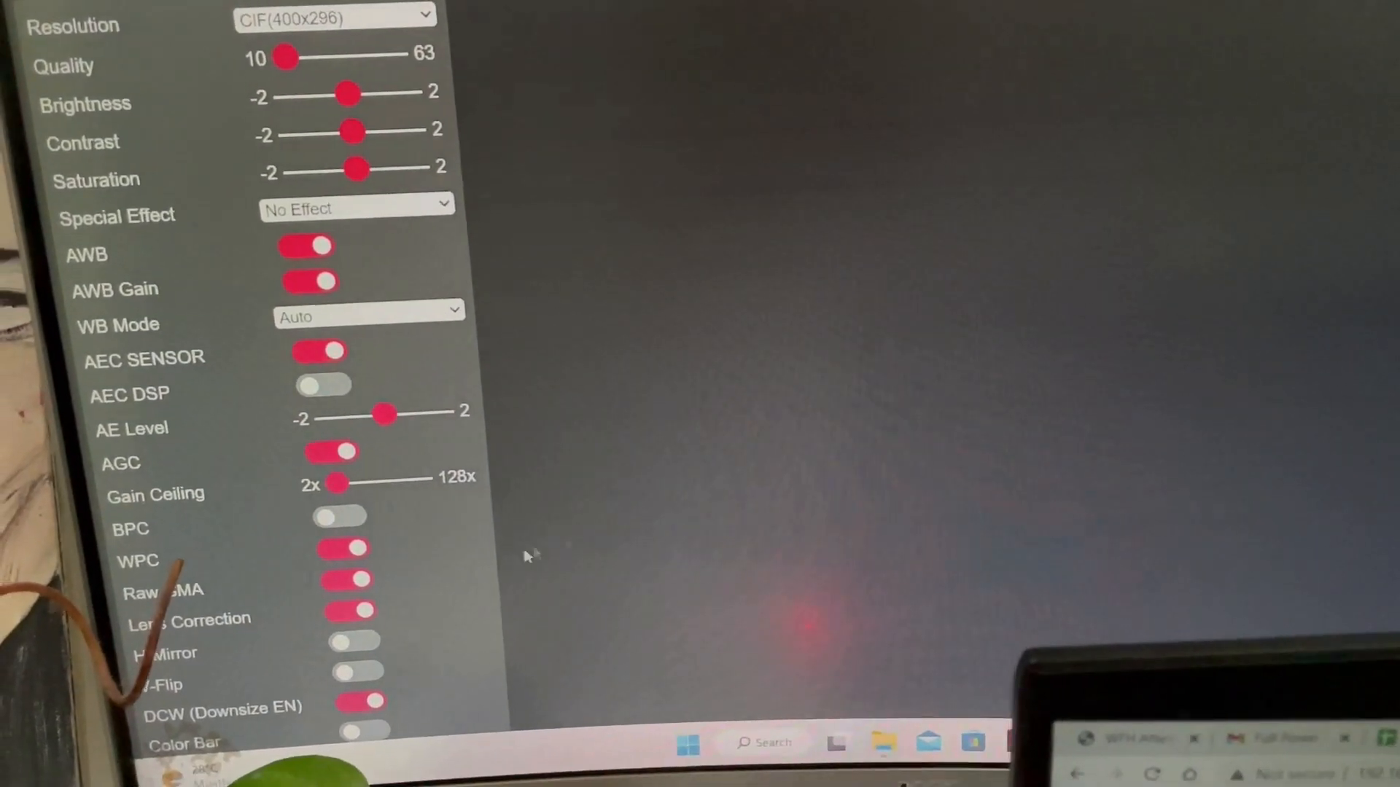
Scroll the Preferences window and close it with OK
scroll(down, 3)
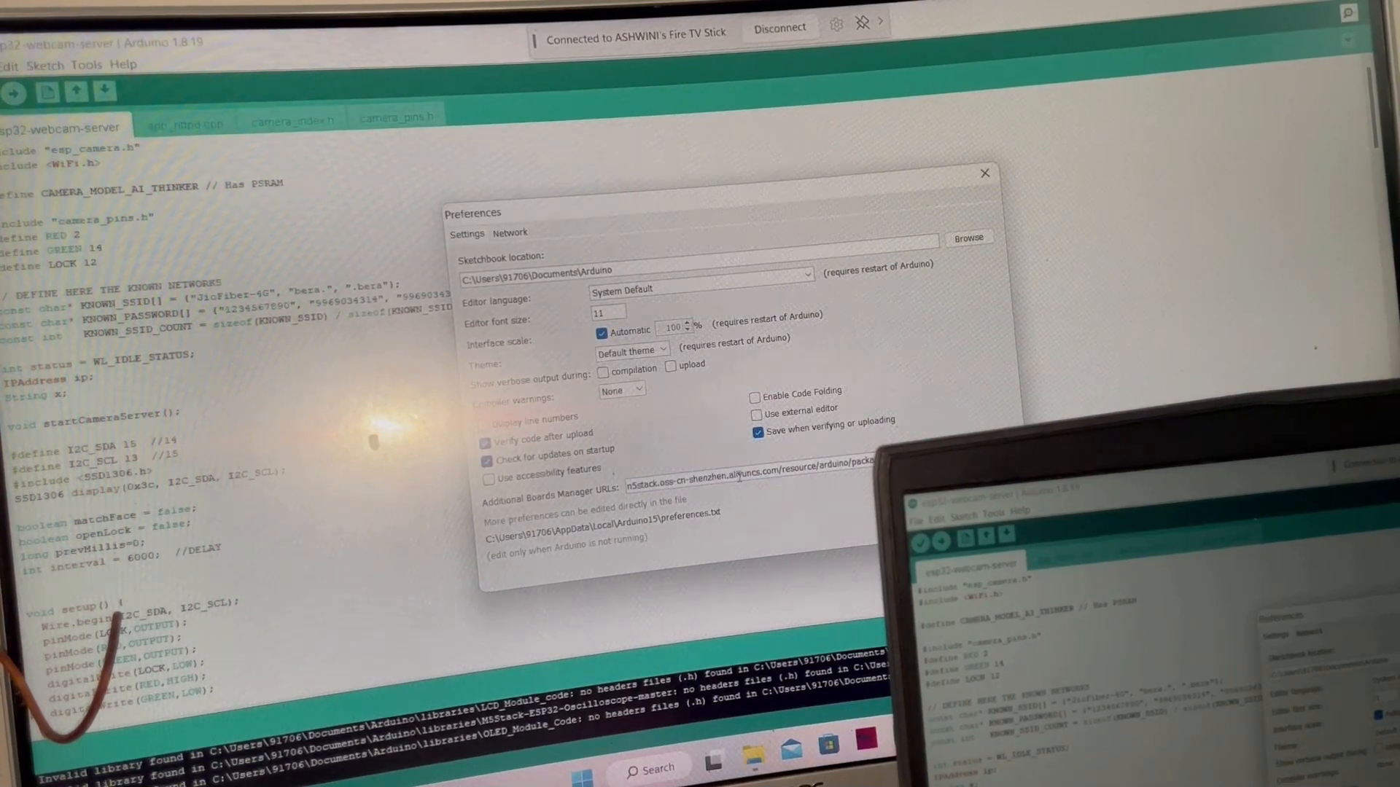
click(984, 172)
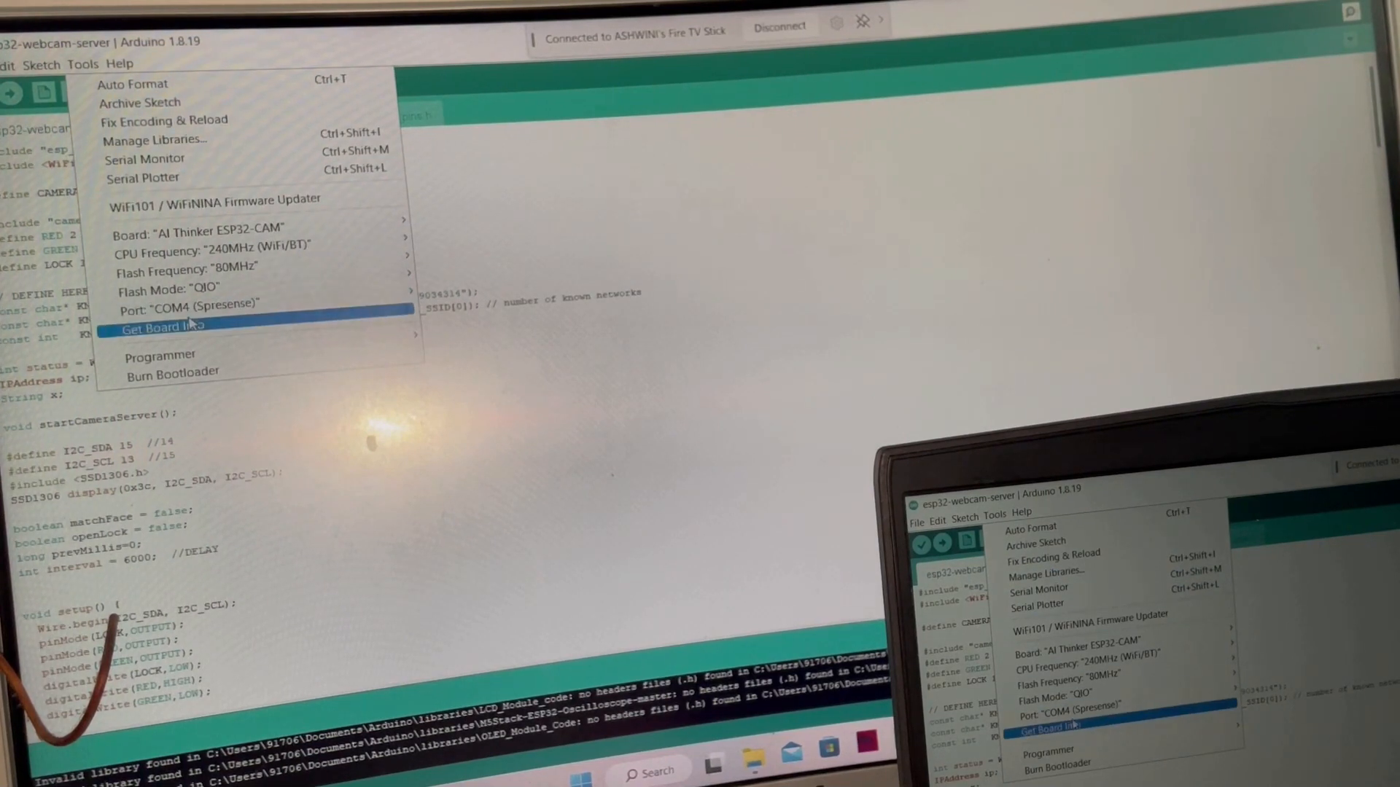
mouse_move(215, 234)
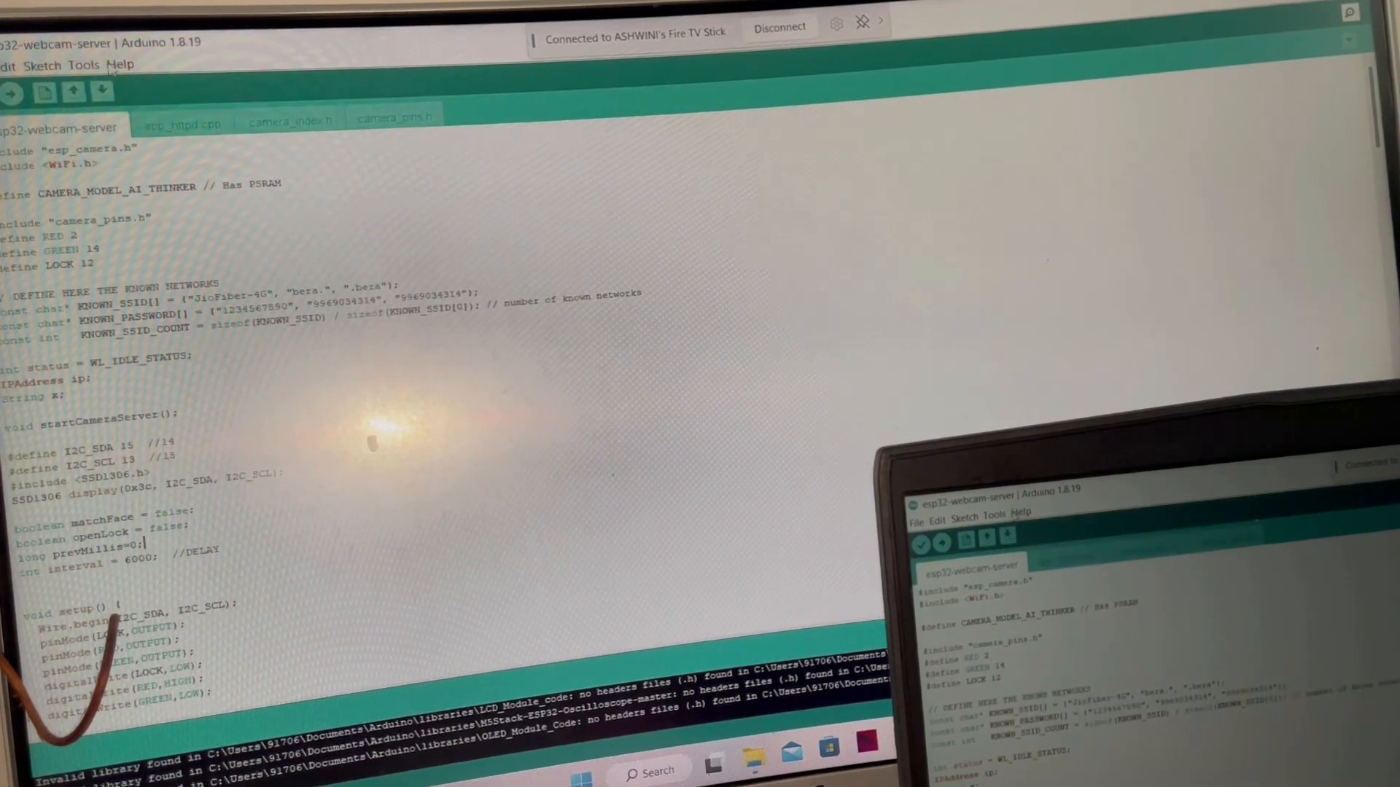
Confirm AI Thinker ESP32-CAM board with QIO flash mode and select port COM4
click(84, 63)
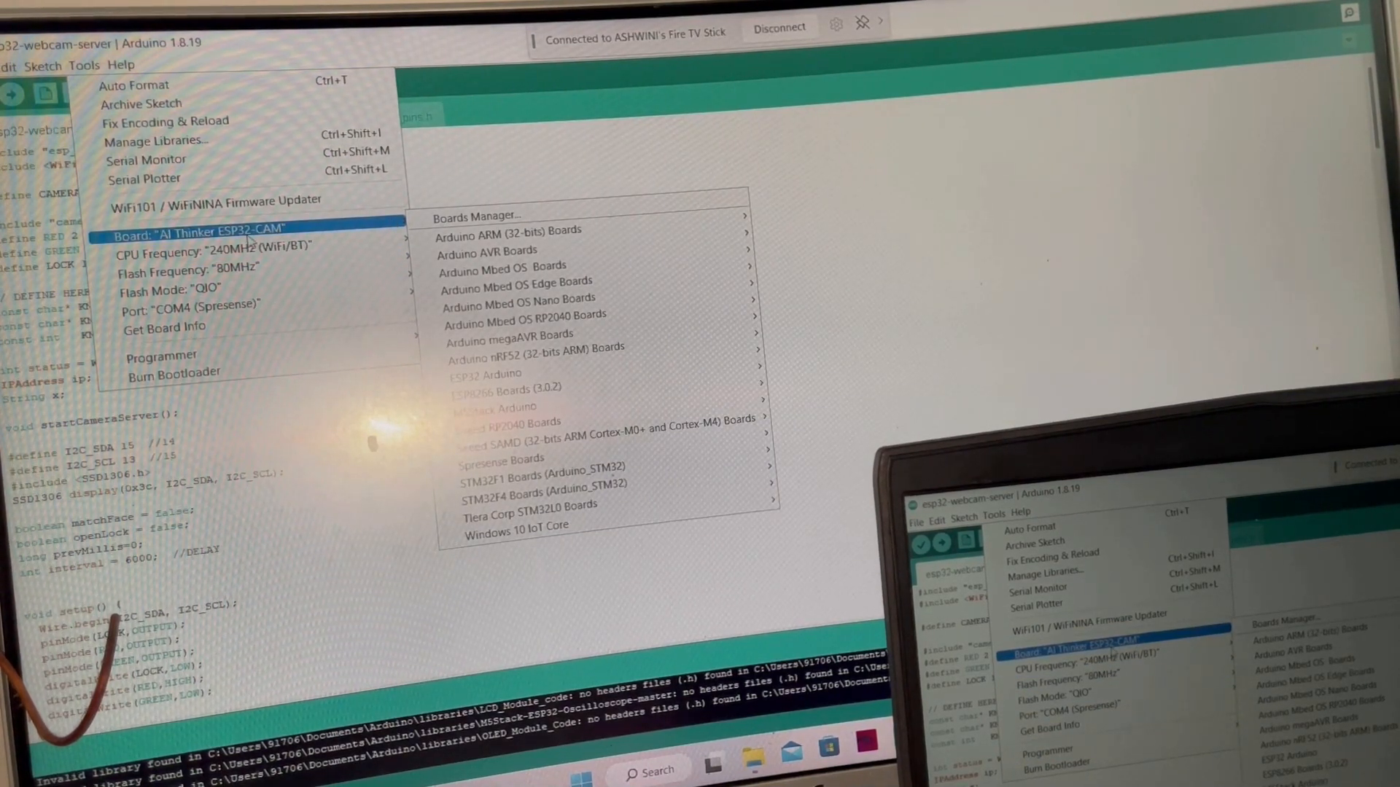
mouse_move(170, 290)
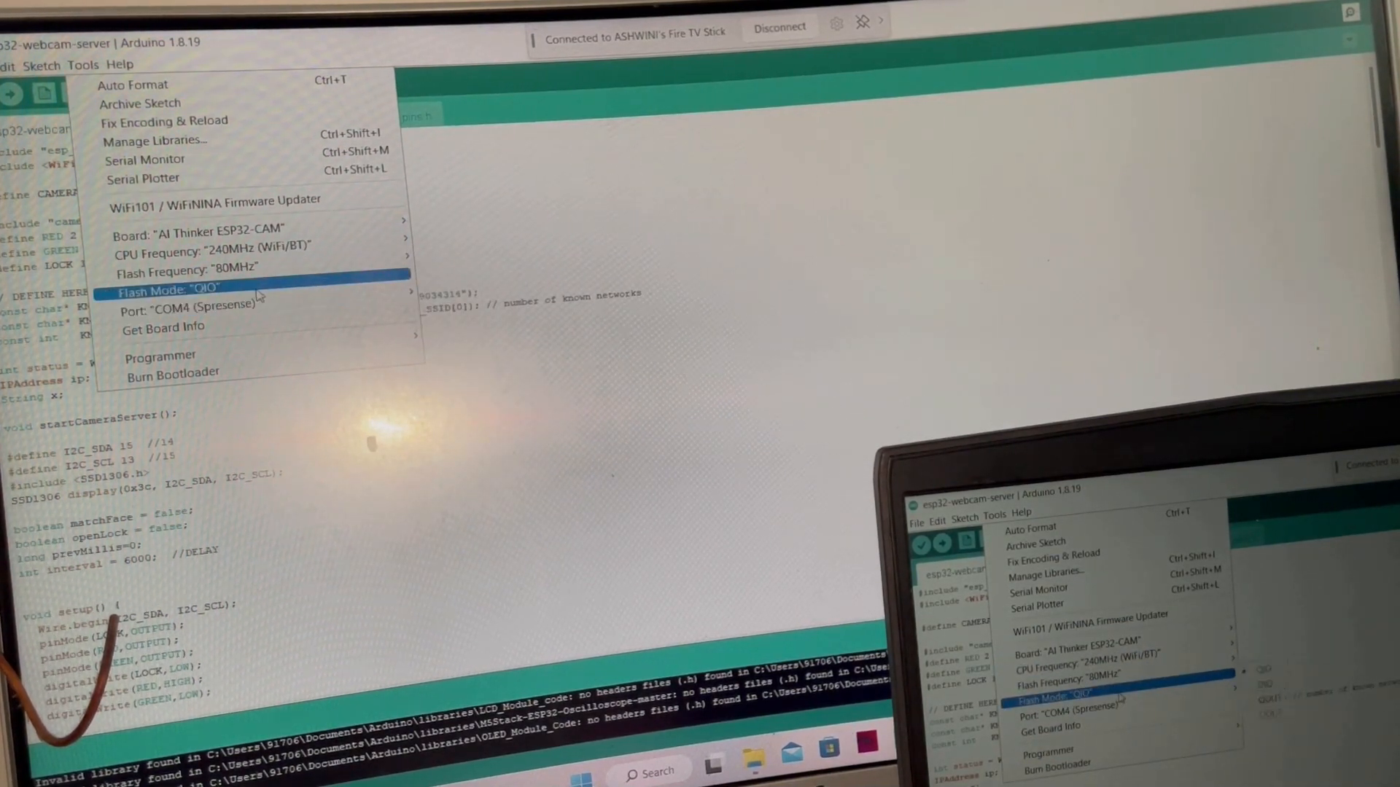
mouse_move(187, 302)
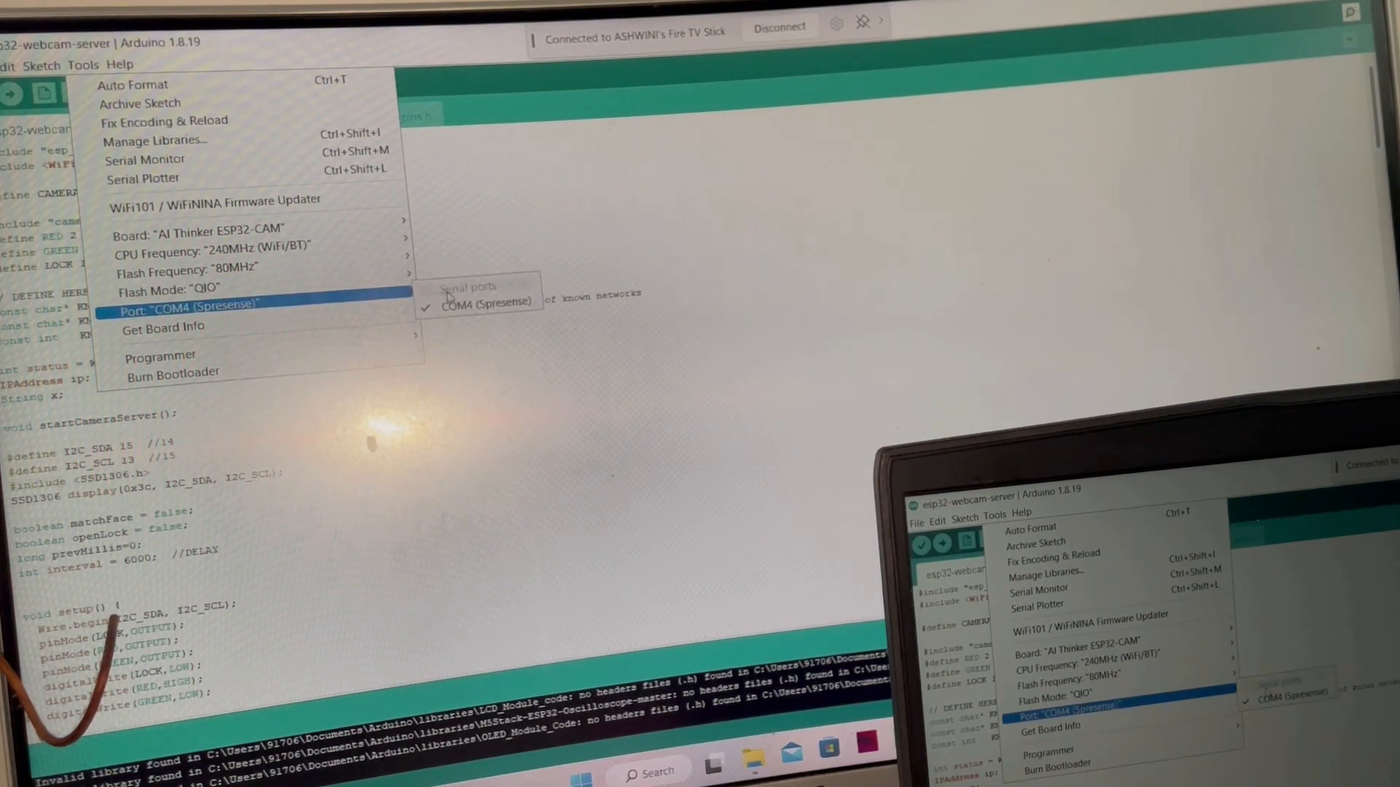
mouse_move(484, 302)
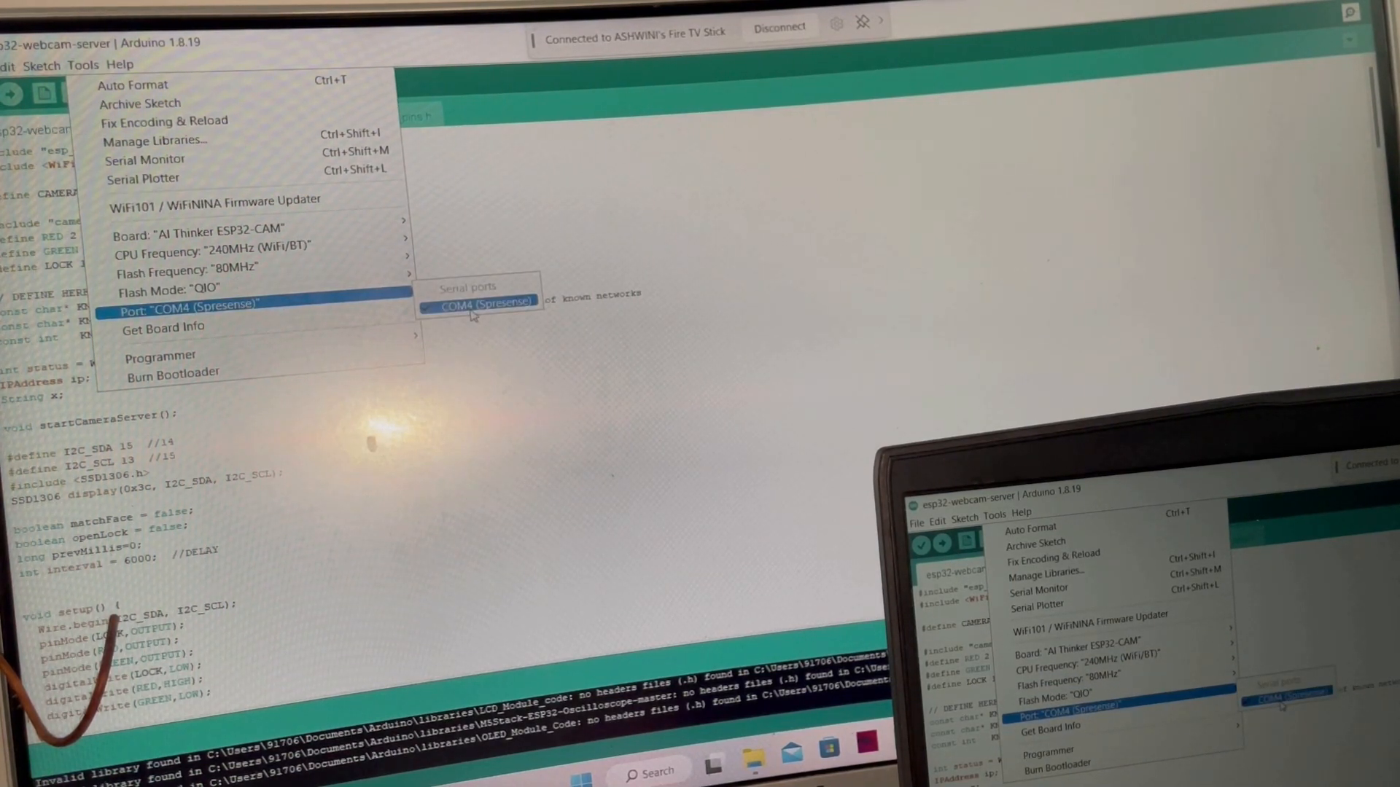
click(484, 302)
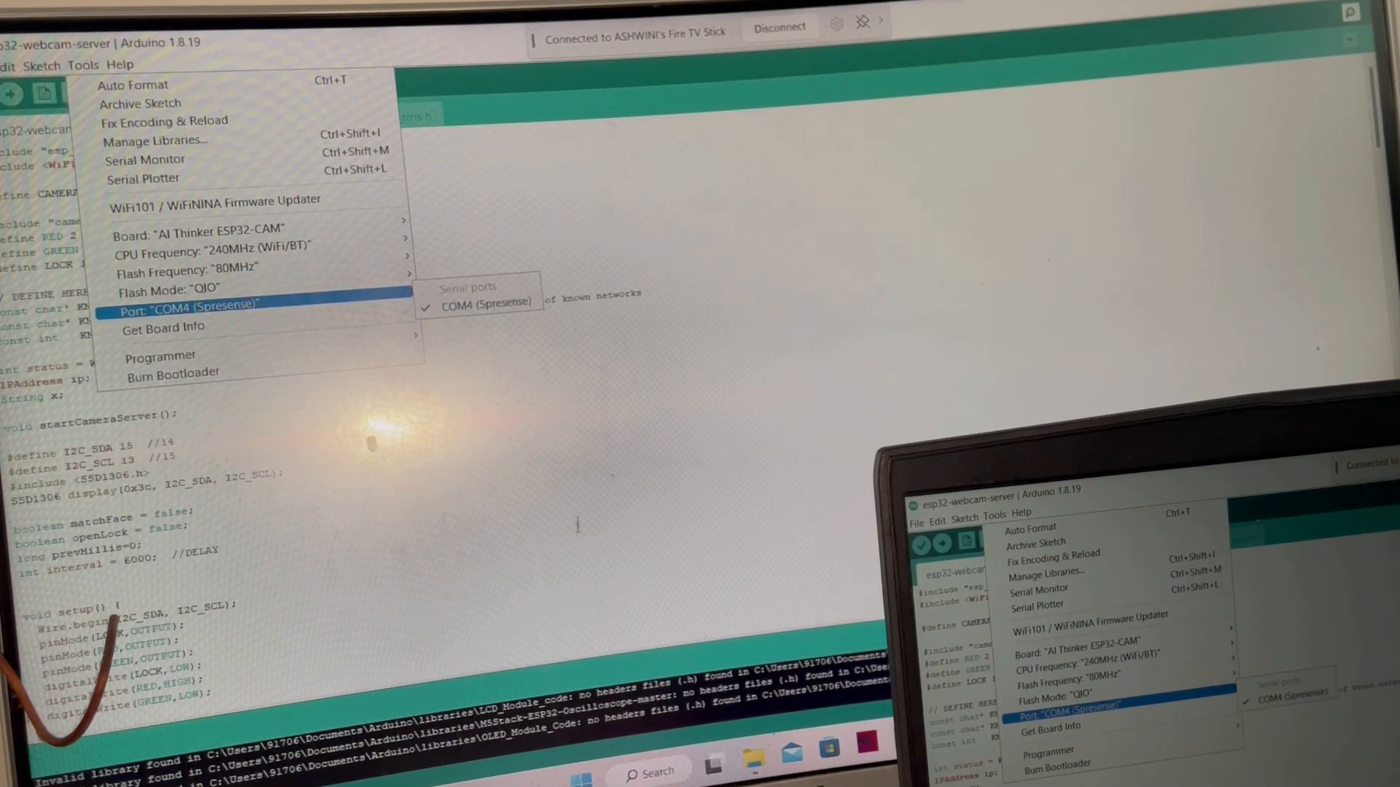